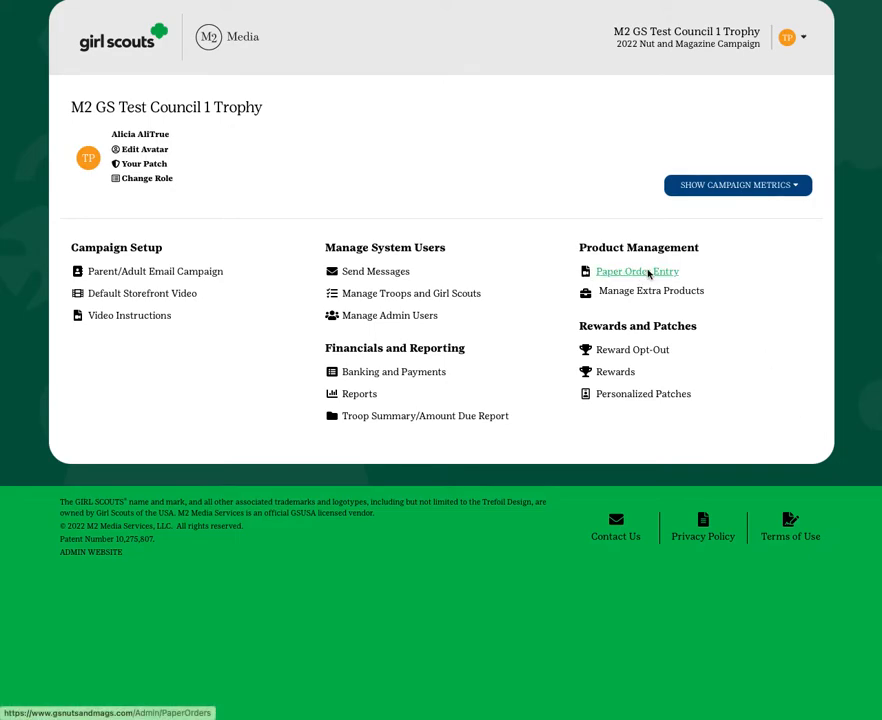
pyautogui.click(636, 272)
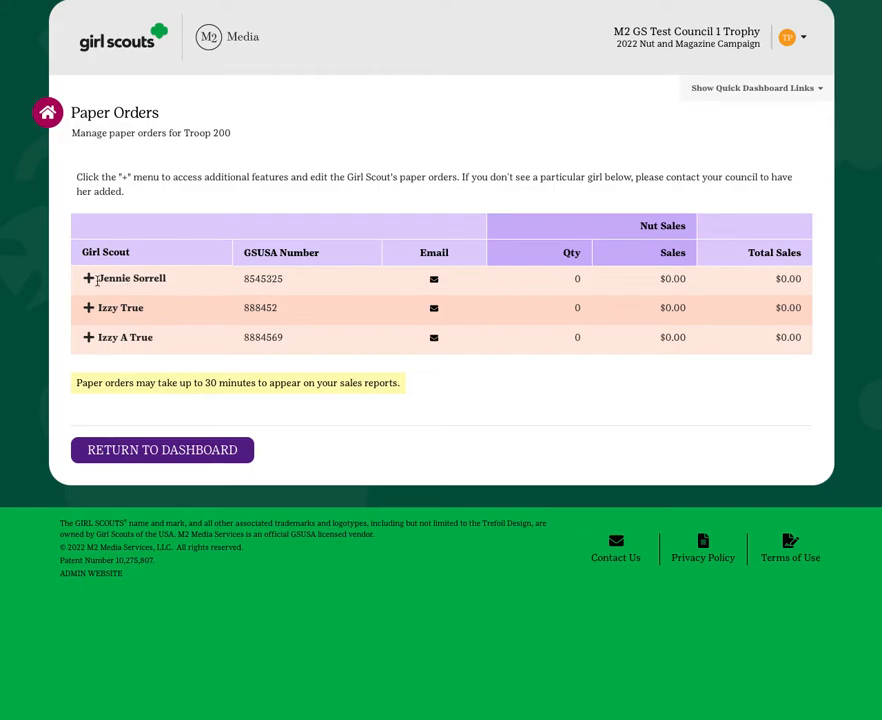
pyautogui.click(88, 278)
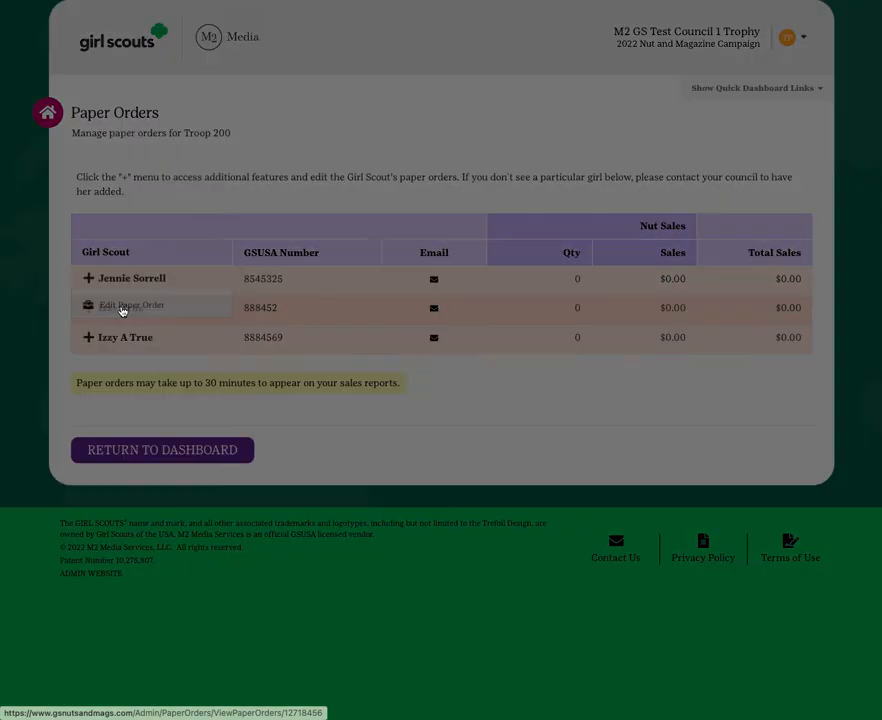
pyautogui.click(130, 304)
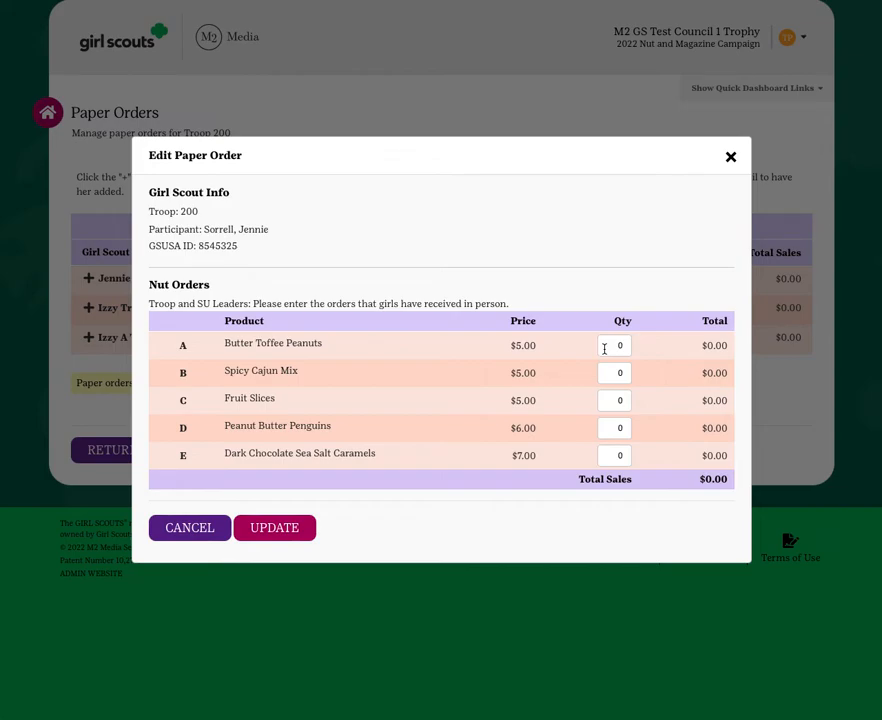
pyautogui.moveTo(716, 492)
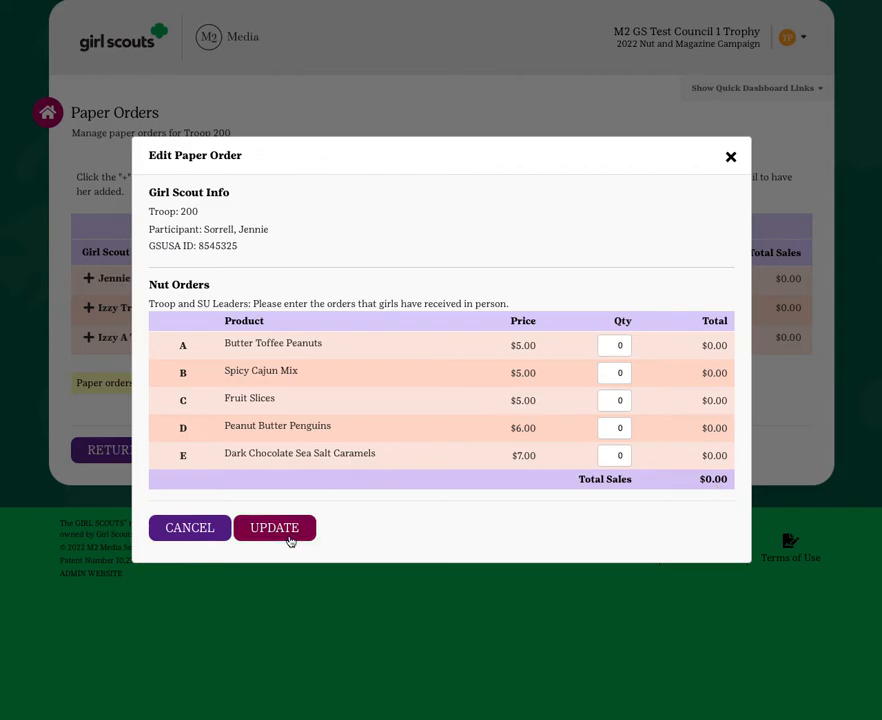
pyautogui.moveTo(600, 314)
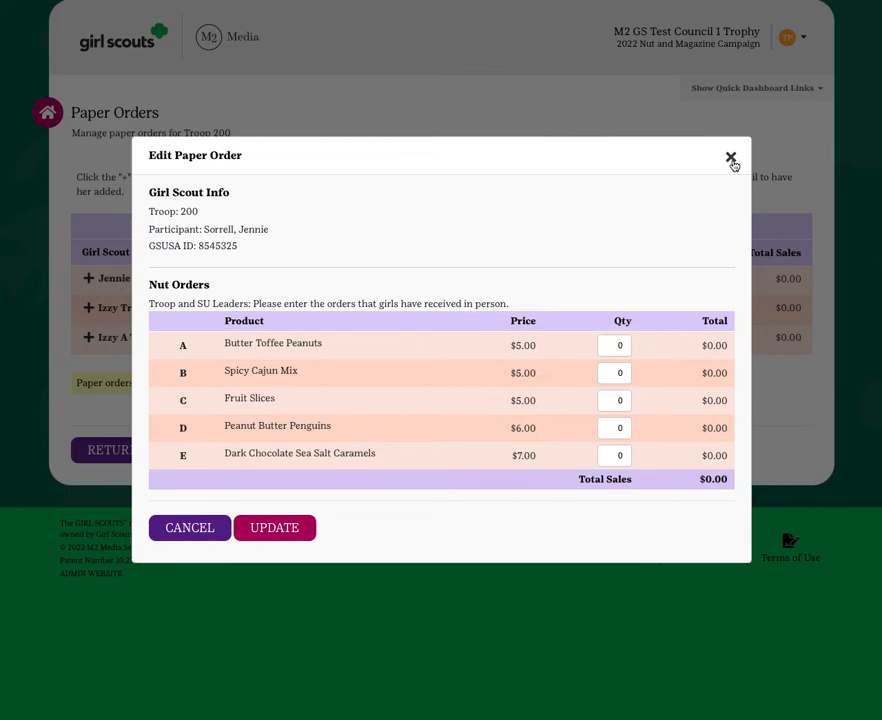
pyautogui.click(732, 160)
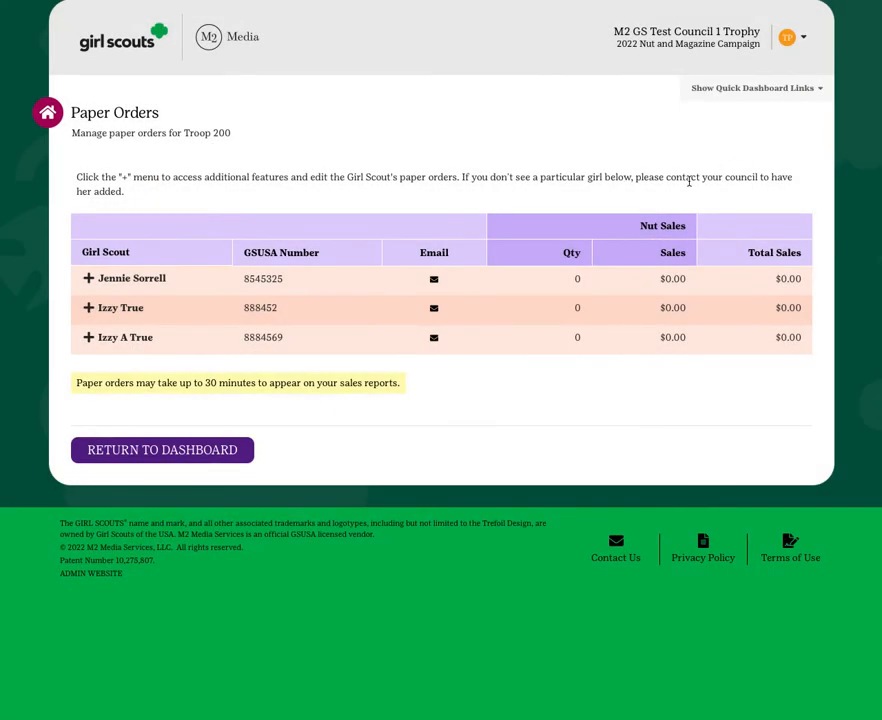